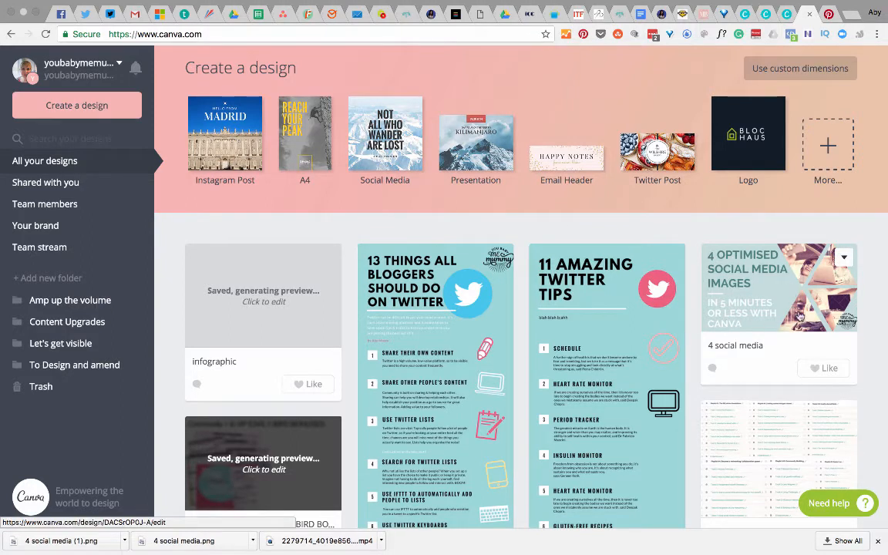
- Show the full list of Canva design types via 'More…' on the home page
{"action": "left_click", "coordinate": [778, 288]}
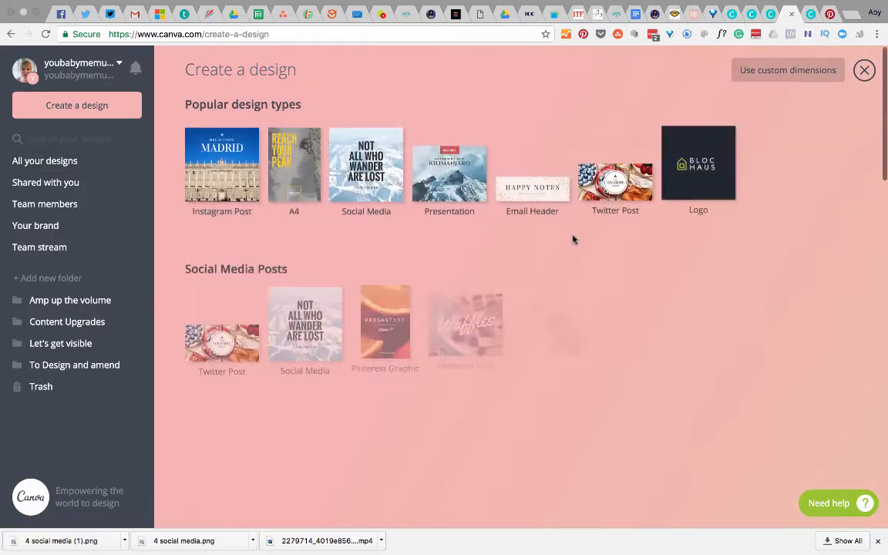
- Create a new blank Presentation (16:9) from the Documents section
{"action": "scroll", "scroll_direction": "down", "scroll_amount": 3}
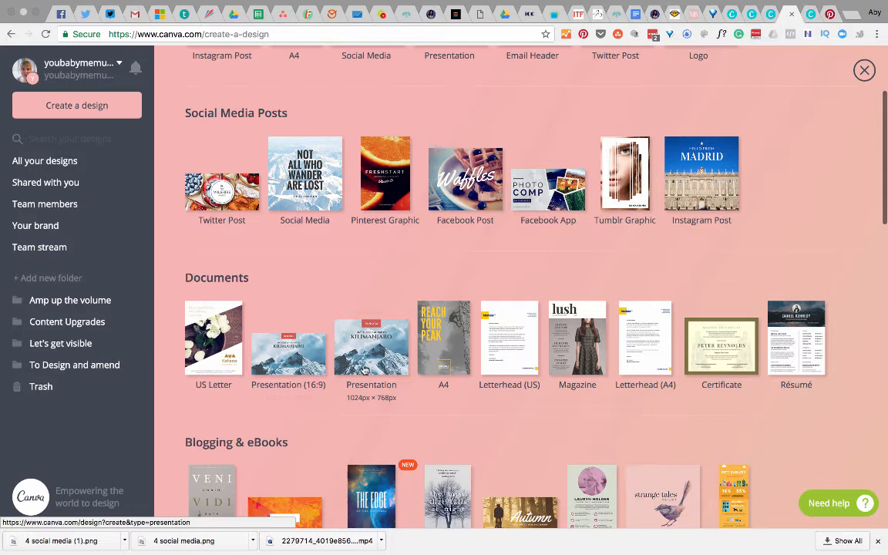
{"action": "scroll", "scroll_direction": "down", "scroll_amount": 3}
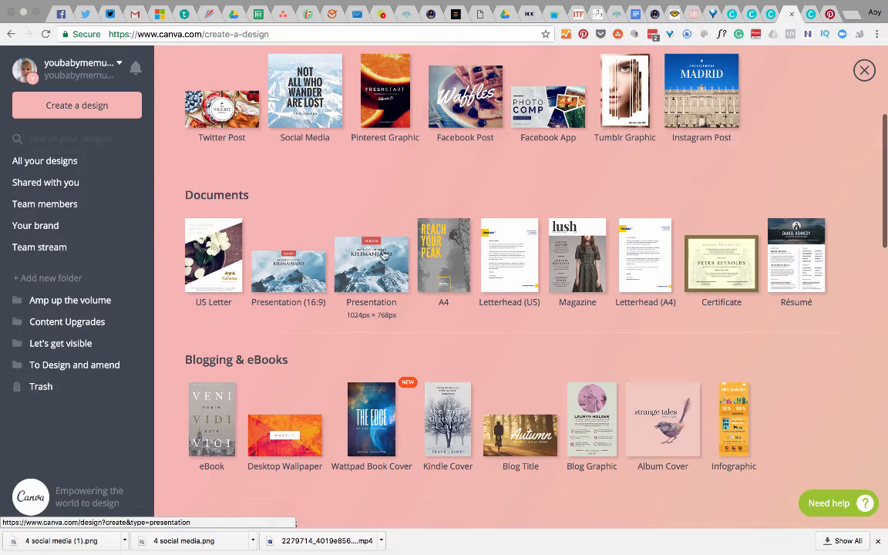
{"action": "mouse_move", "coordinate": [288, 265]}
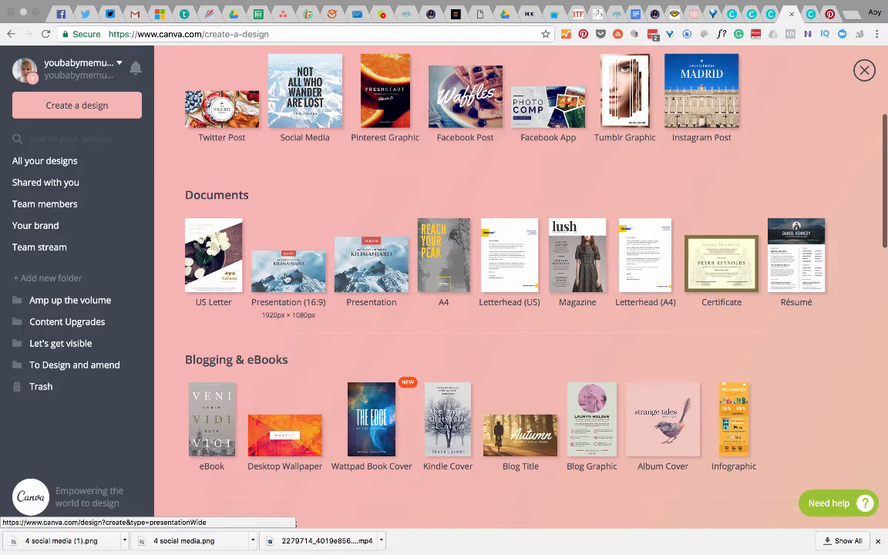
{"action": "left_click", "coordinate": [289, 256]}
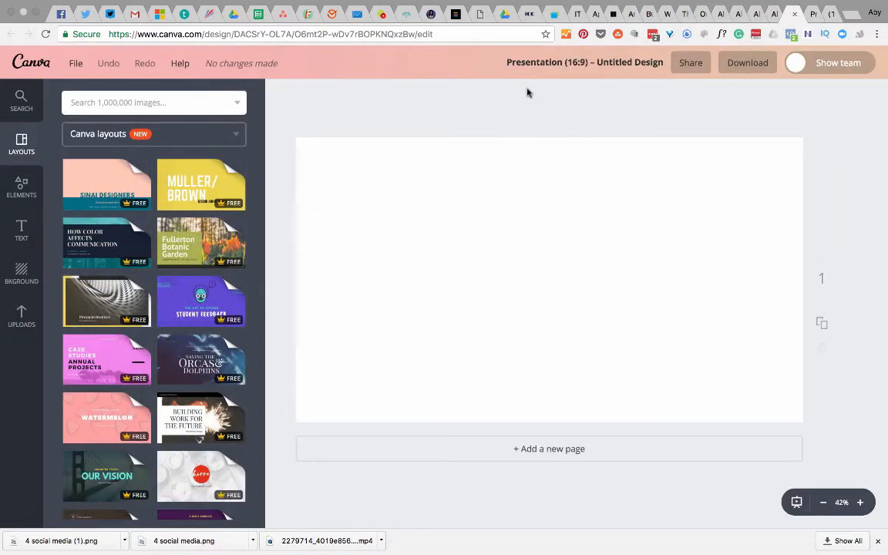
- Apply the Scuba Diving layout so the slide gets its headline and triangle photo frames
{"action": "scroll", "scroll_direction": "down", "scroll_amount": 3}
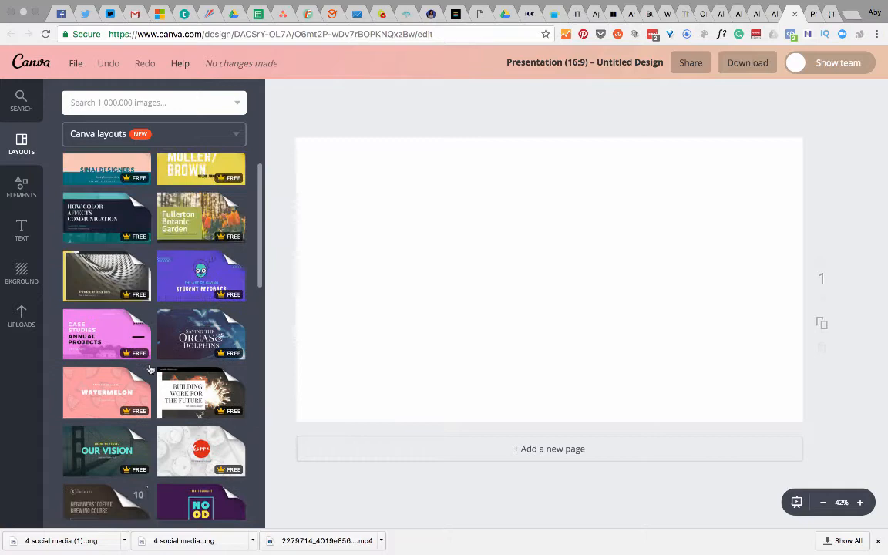
{"action": "scroll", "scroll_direction": "down", "scroll_amount": 3}
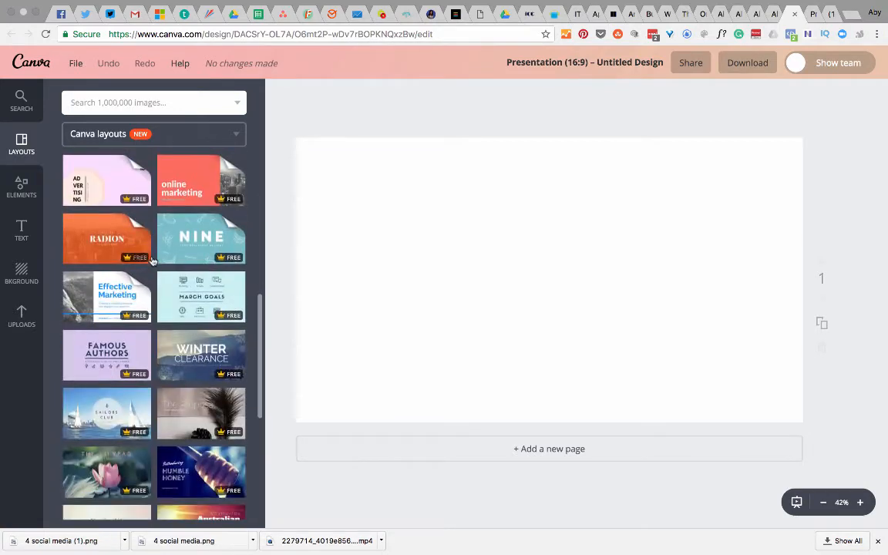
{"action": "scroll", "scroll_direction": "down", "scroll_amount": 3}
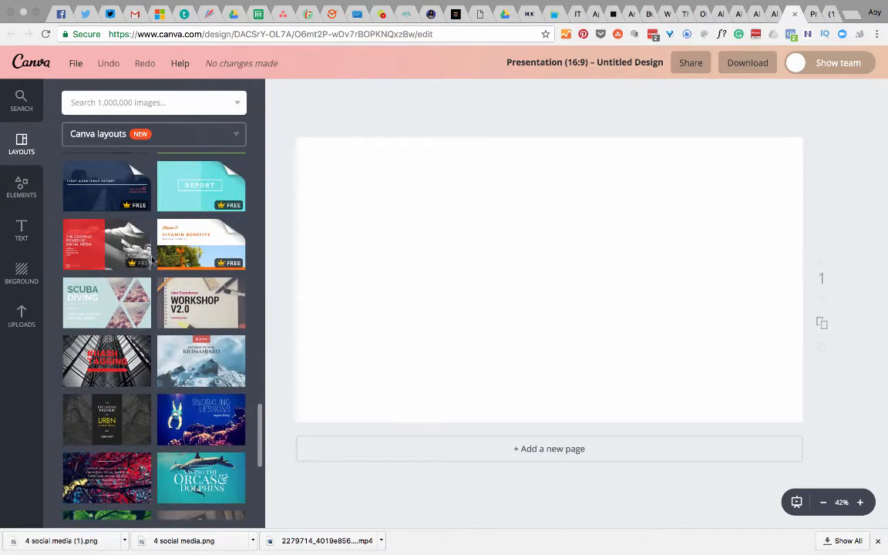
{"action": "scroll", "scroll_direction": "down", "scroll_amount": 3}
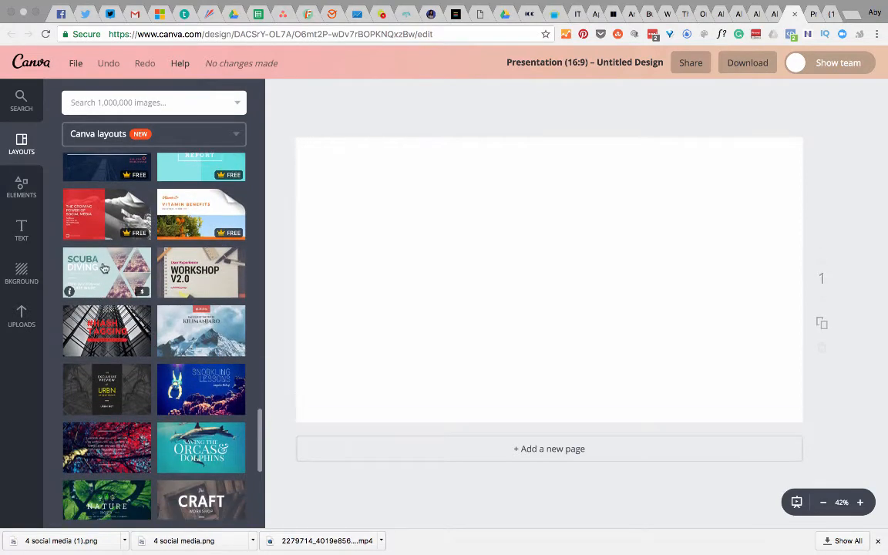
{"action": "mouse_move", "coordinate": [142, 296]}
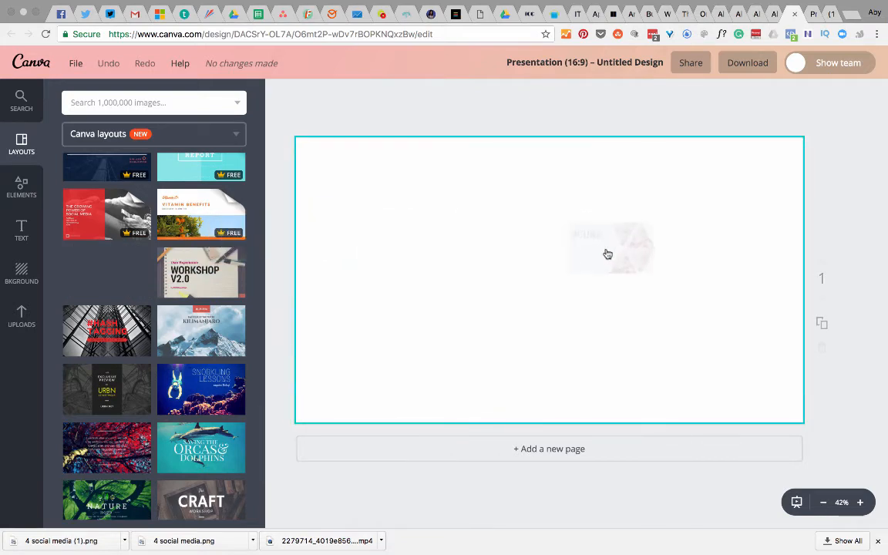
{"action": "left_click", "coordinate": [106, 272]}
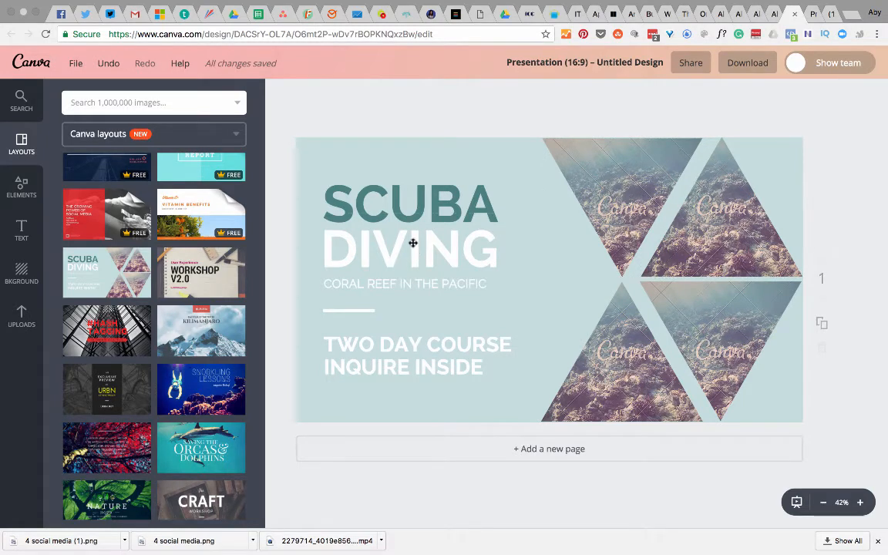
{"action": "left_click", "coordinate": [413, 243]}
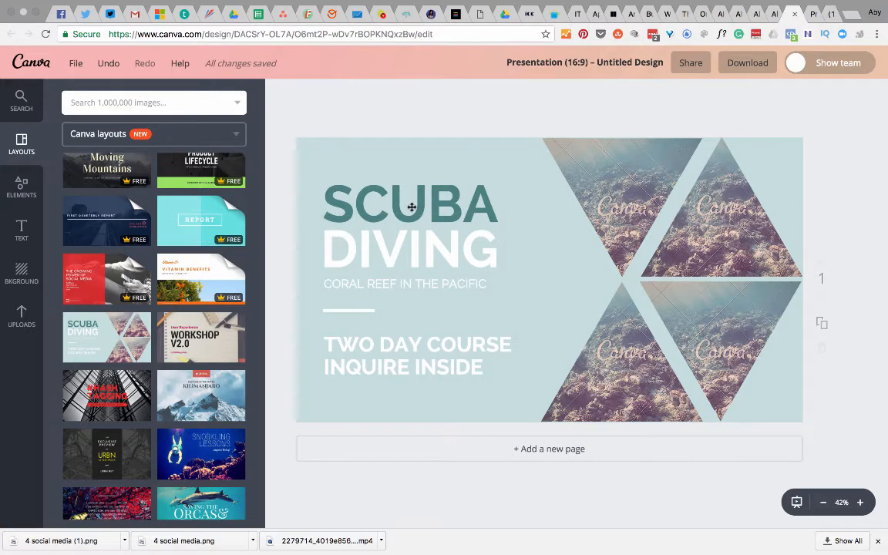
- Retype the headline as 'BLAH BLAH' and the lower text as 'BLAH', dropping the coral reef subtitle
{"action": "left_click", "coordinate": [410, 204]}
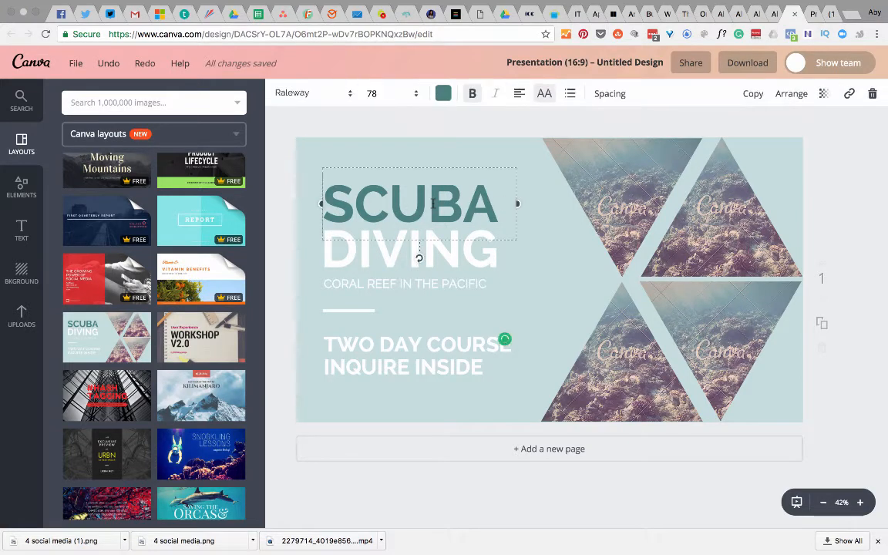
{"action": "double_click", "coordinate": [410, 204]}
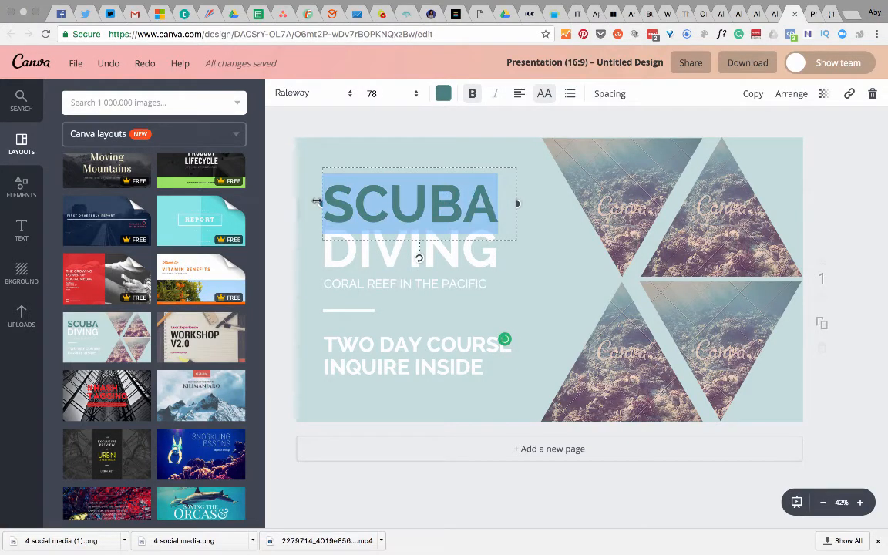
{"action": "mouse_move", "coordinate": [321, 202]}
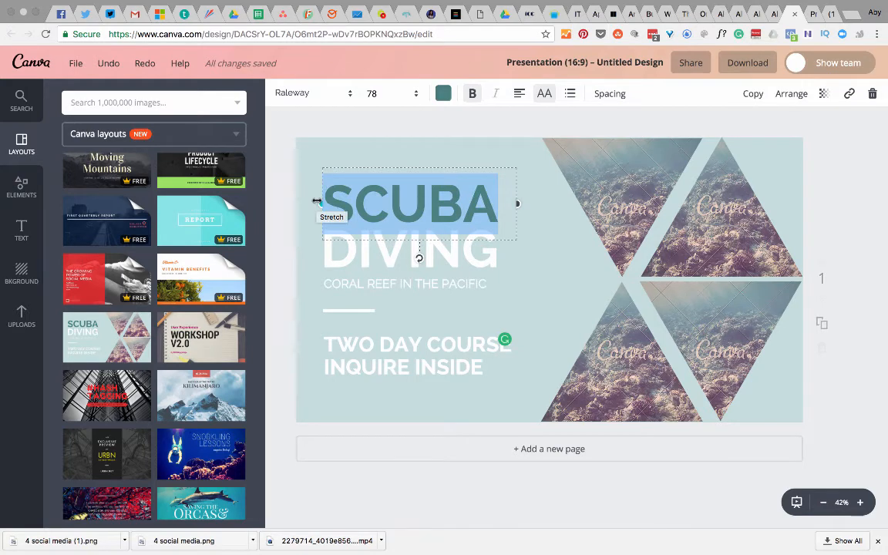
{"action": "type", "text": "BLAH"}
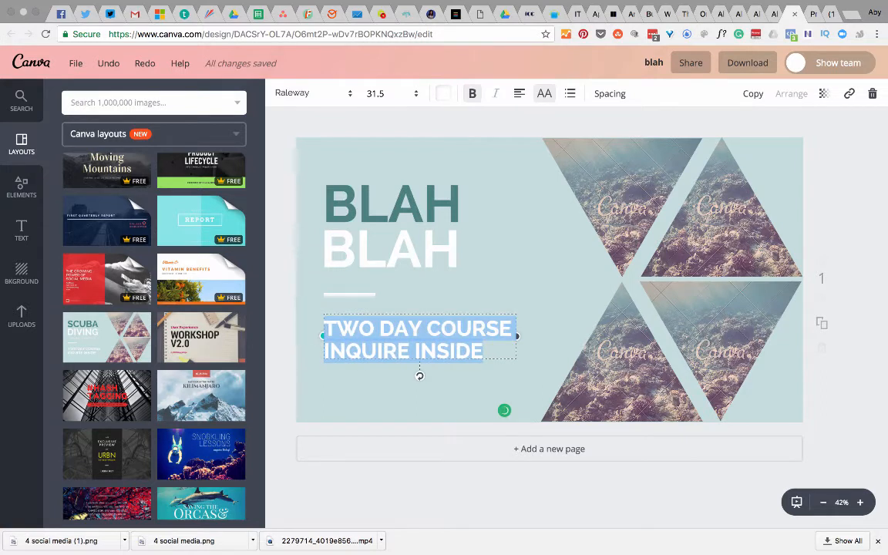
{"action": "type", "text": "BLAH"}
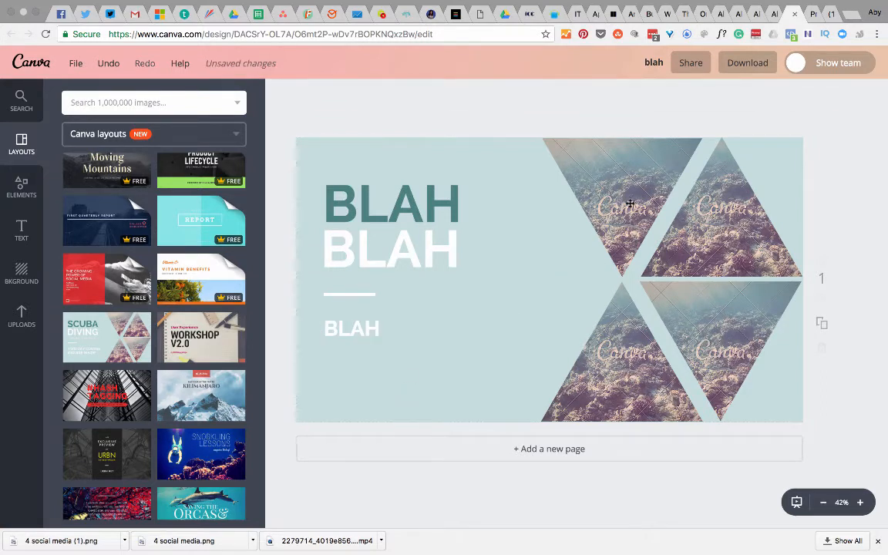
{"action": "left_click", "coordinate": [619, 207]}
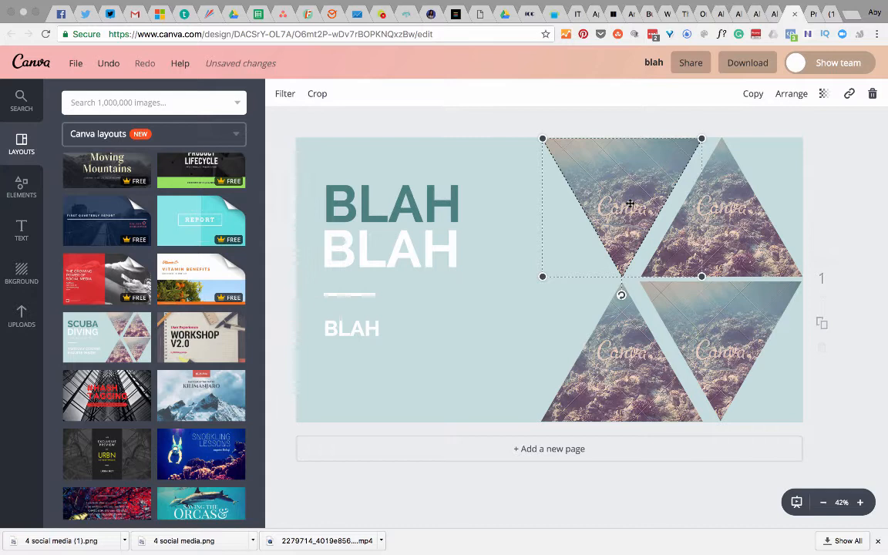
{"action": "mouse_move", "coordinate": [590, 160]}
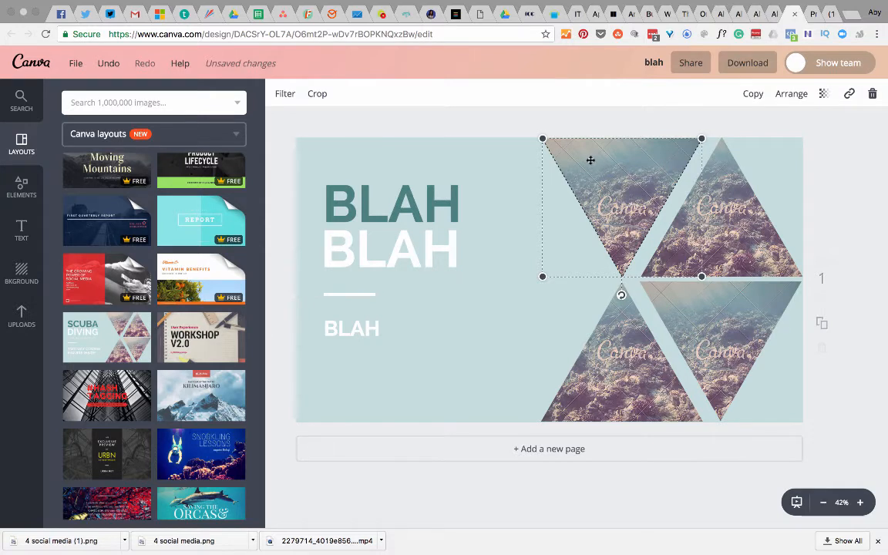
{"action": "mouse_move", "coordinate": [598, 173]}
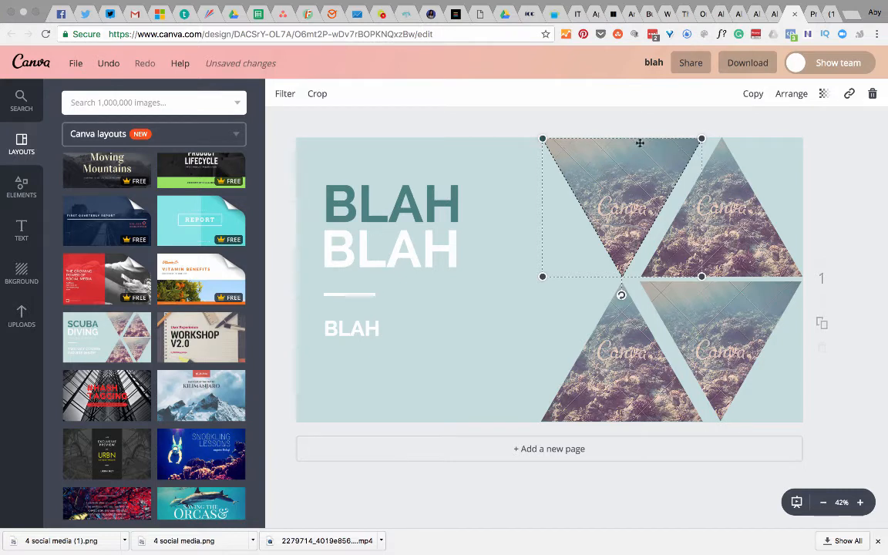
{"action": "left_click", "coordinate": [457, 132]}
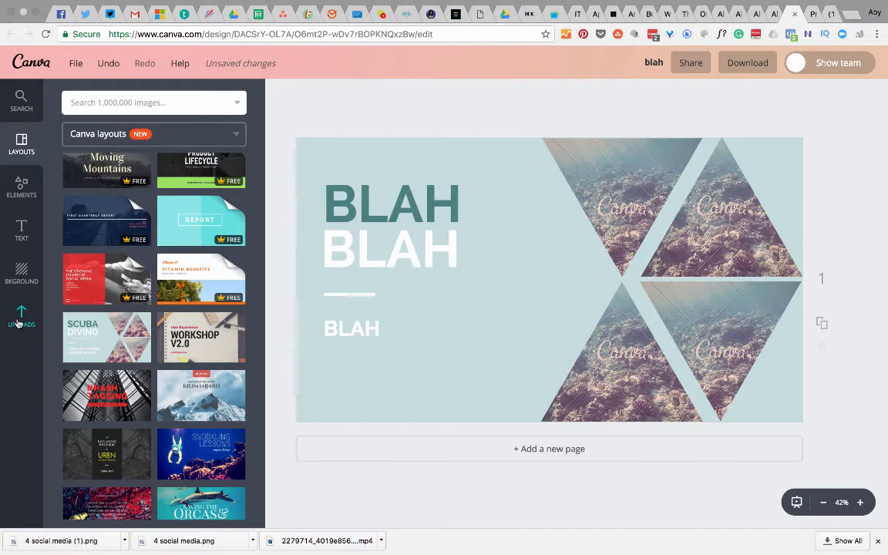
- Search the image library for 'social media'
{"action": "left_click", "coordinate": [22, 185]}
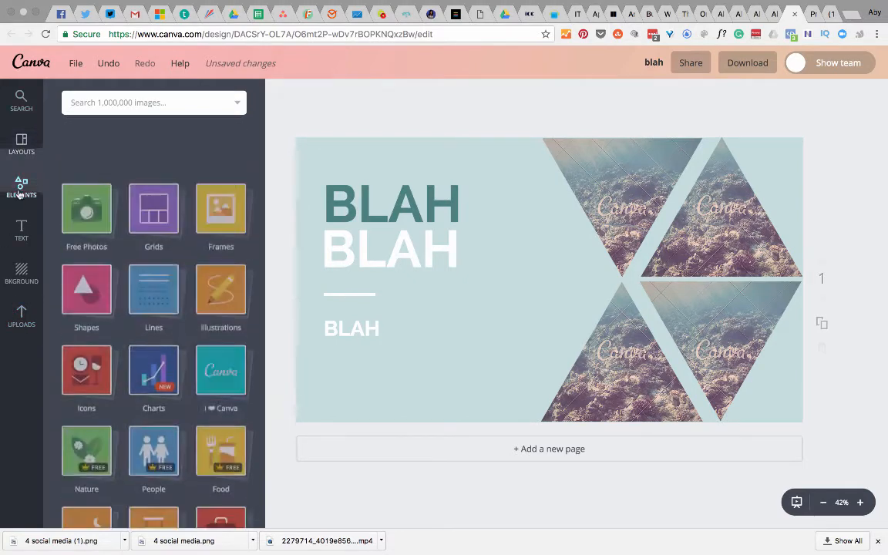
{"action": "left_click", "coordinate": [87, 212]}
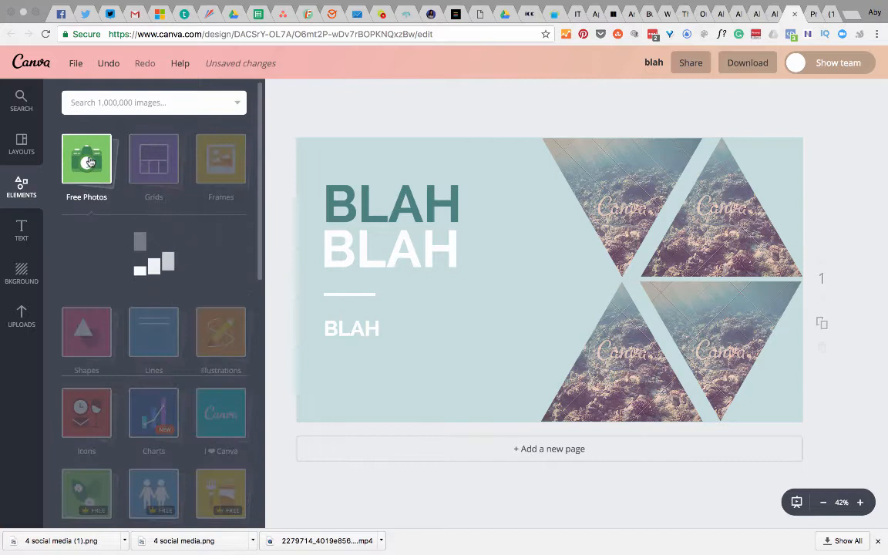
{"action": "left_click", "coordinate": [86, 159]}
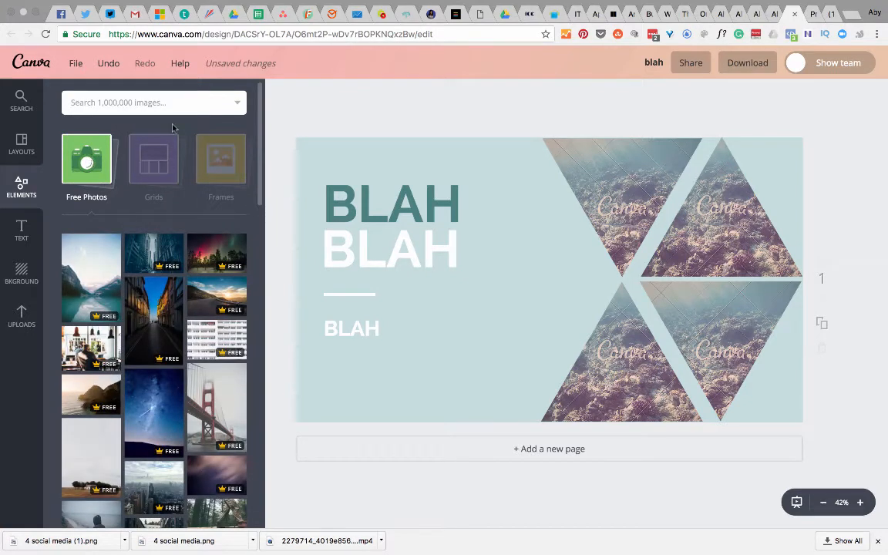
{"action": "type", "text": "social media"}
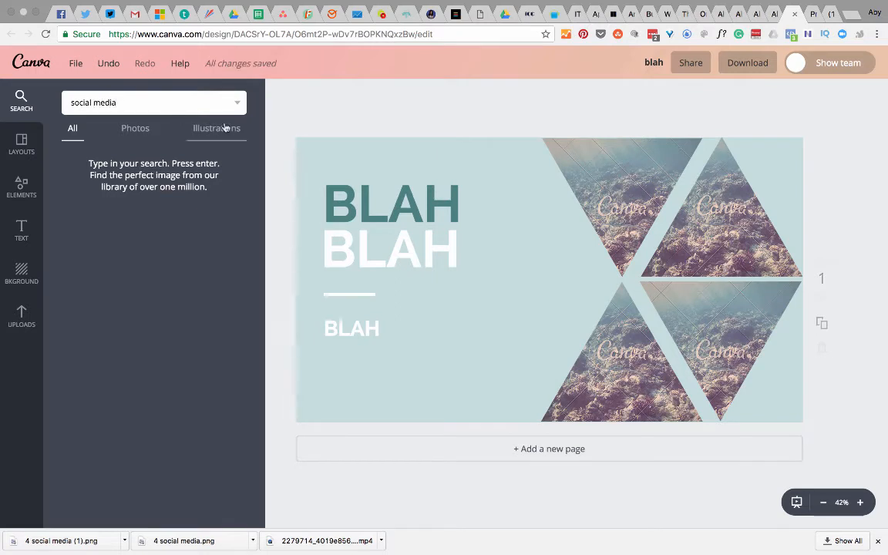
- Browse the Photos and Illustrations results for 'social media'
{"action": "left_click", "coordinate": [135, 128]}
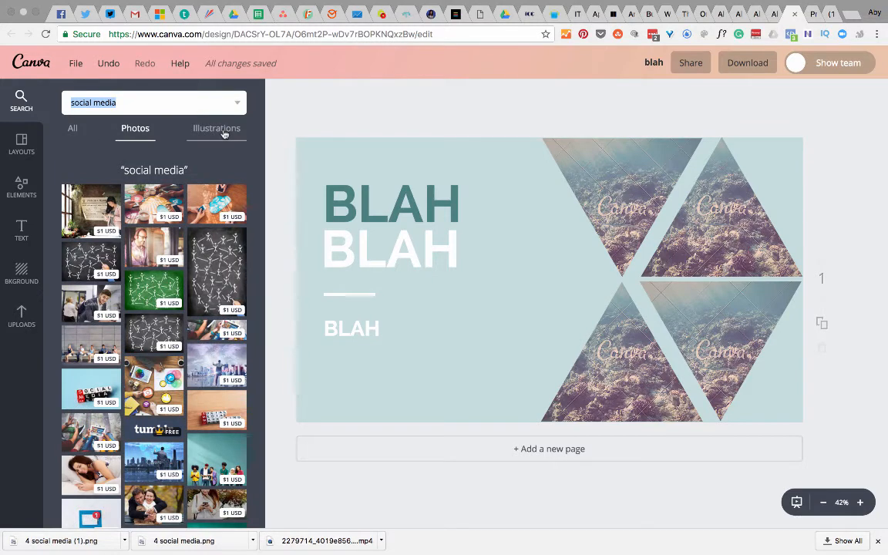
{"action": "left_click", "coordinate": [215, 128]}
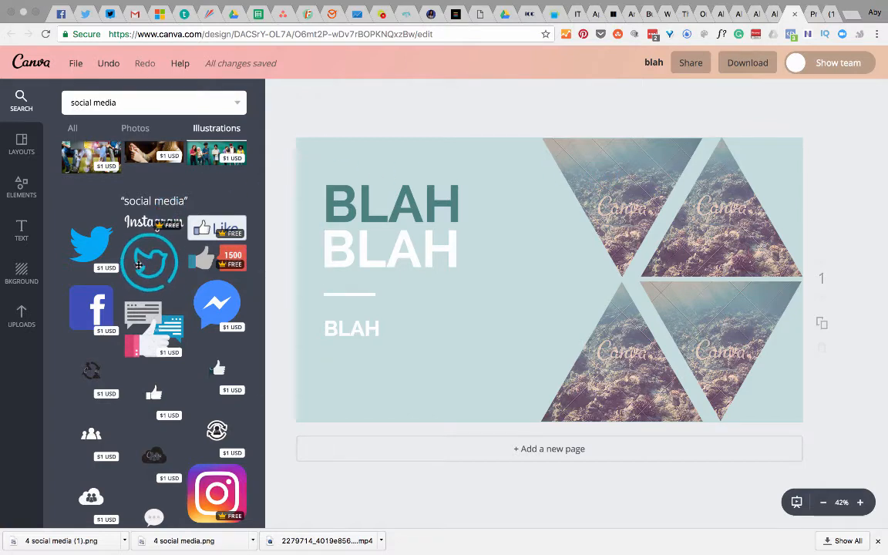
{"action": "scroll", "scroll_direction": "down", "scroll_amount": 3}
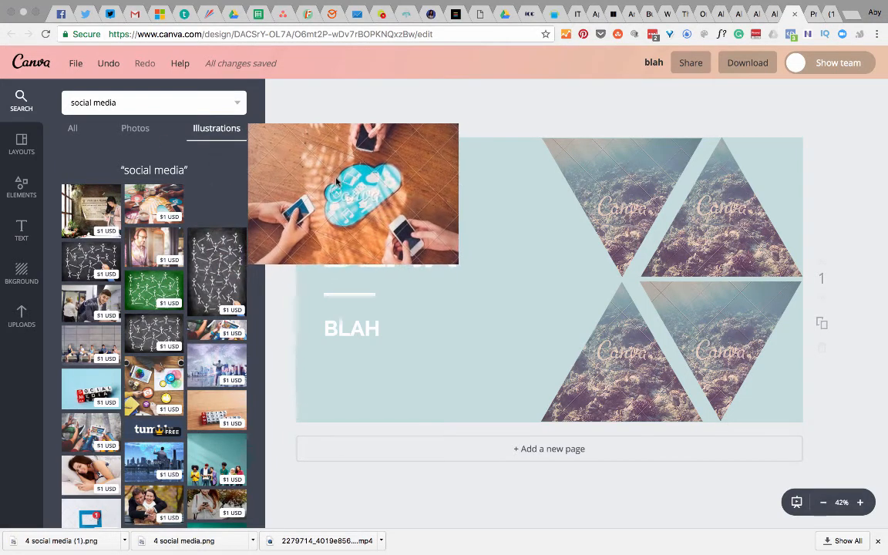
- Fill the top-left and bottom-left triangles with social media photos and adjust the crop
{"action": "left_click_drag", "start_coordinate": [353, 194], "coordinate": [549, 185]}
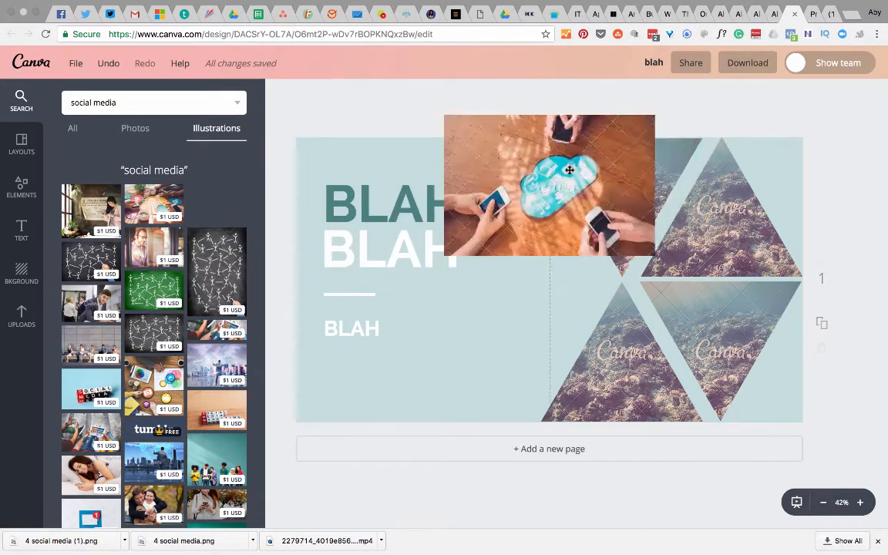
{"action": "left_click_drag", "start_coordinate": [568, 170], "coordinate": [623, 203]}
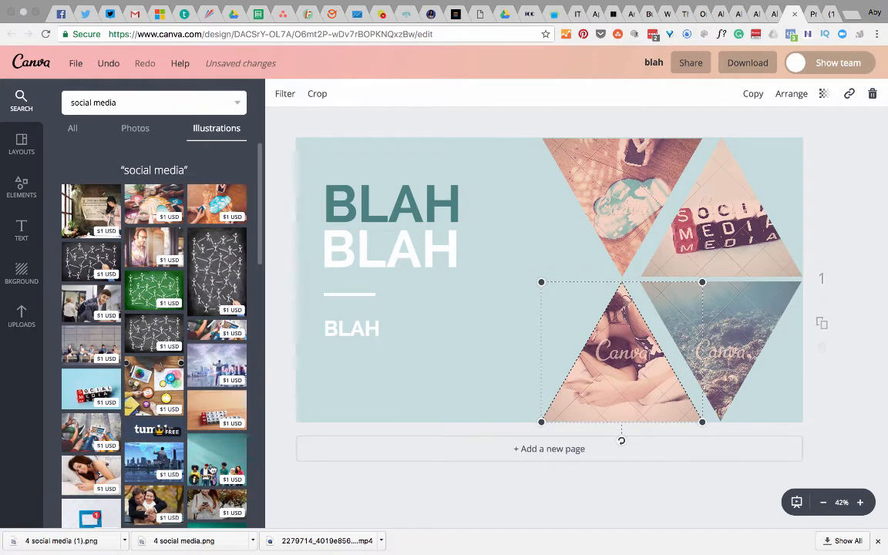
{"action": "left_click_drag", "start_coordinate": [621, 351], "coordinate": [720, 351]}
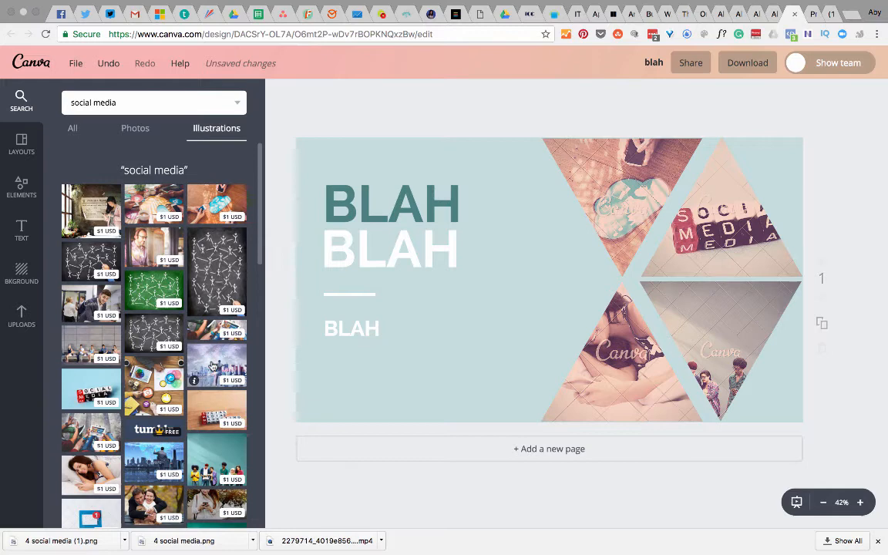
- Fill the right-hand triangles with a people illustration and a social media photo
{"action": "left_click", "coordinate": [721, 352]}
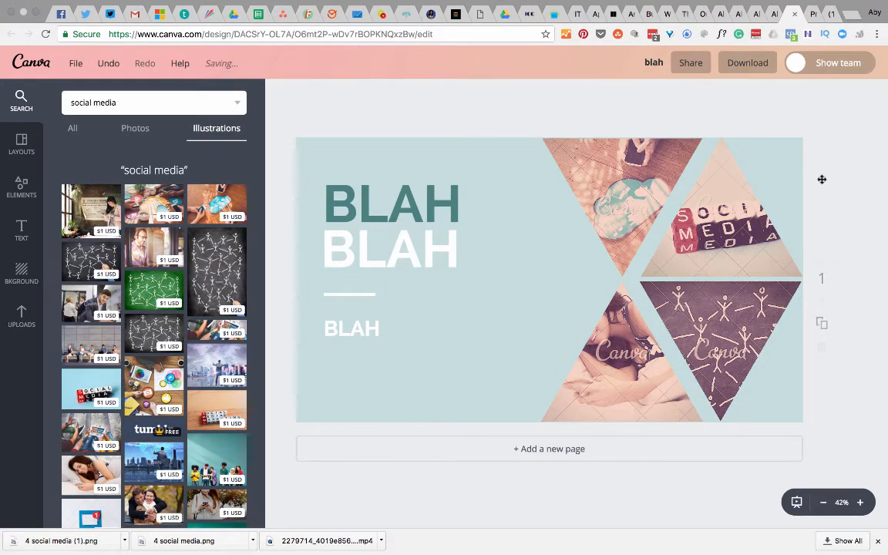
{"action": "left_click", "coordinate": [721, 203]}
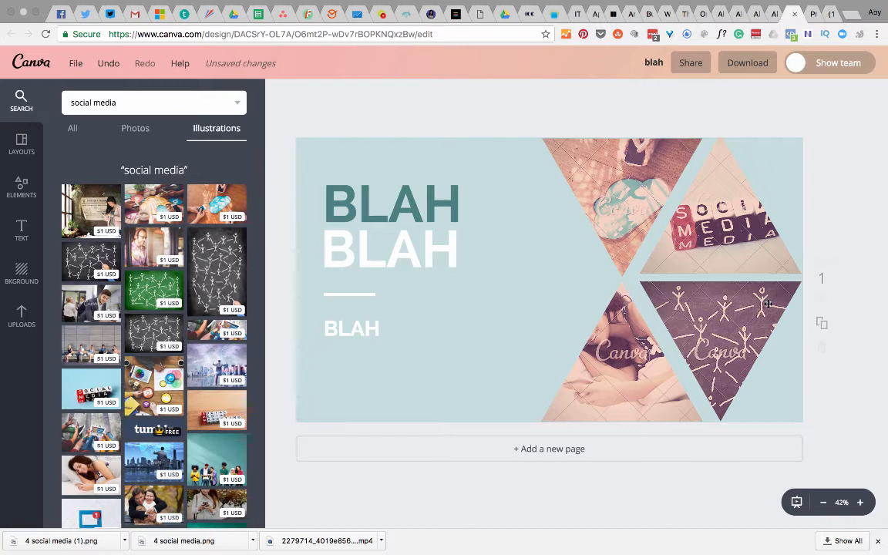
{"action": "left_click", "coordinate": [22, 145]}
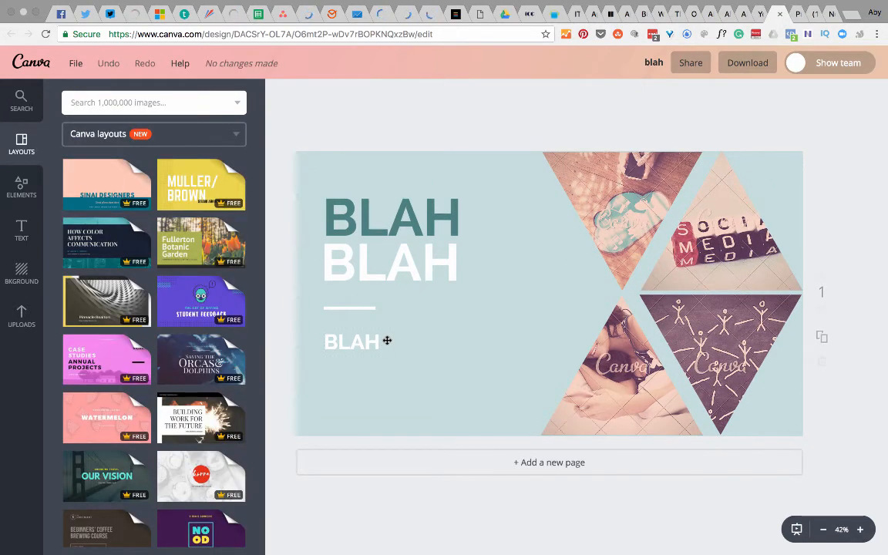
- Switch to the finished '4 social media' design with its '4 Optimised Social Media Images' headline
{"action": "left_click", "coordinate": [352, 343]}
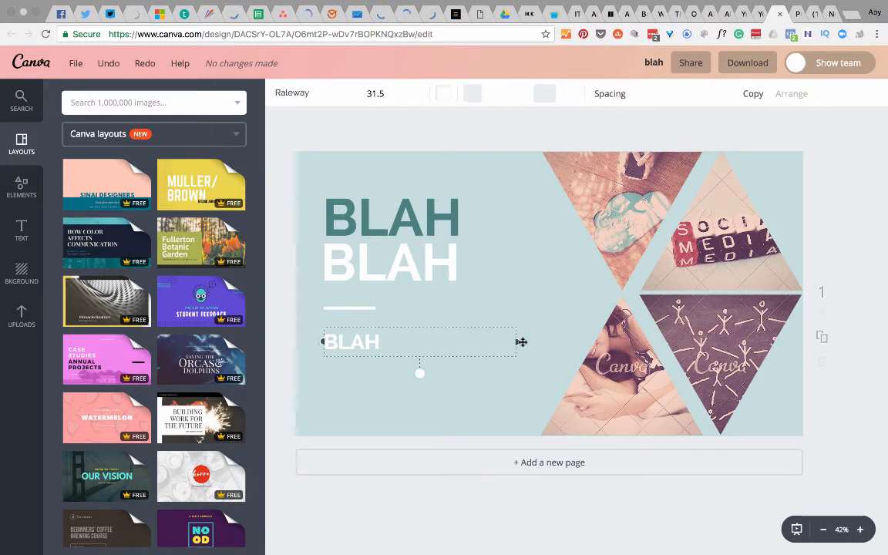
{"action": "mouse_move", "coordinate": [414, 340]}
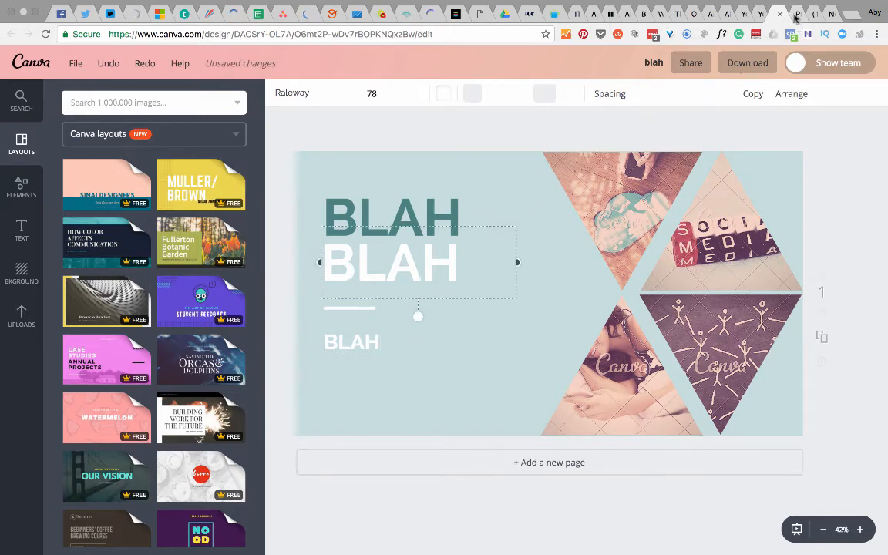
{"action": "left_click", "coordinate": [796, 14]}
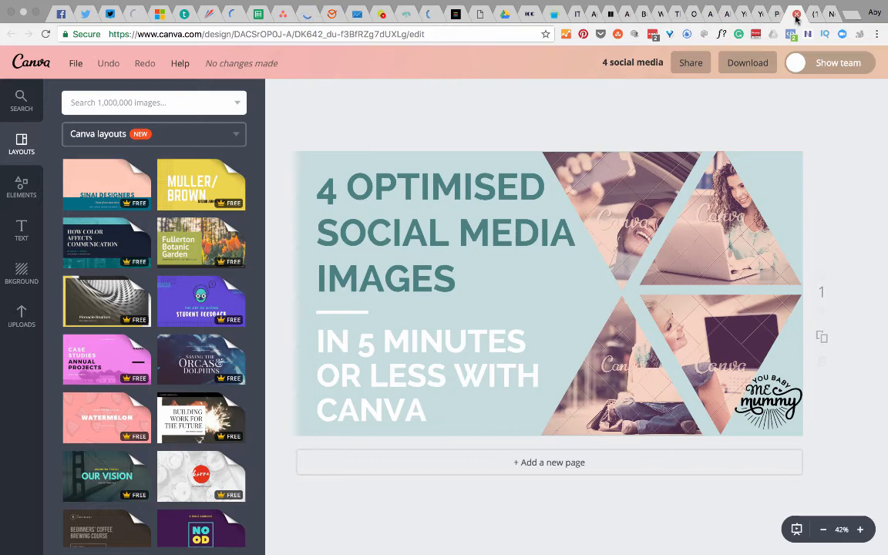
{"action": "mouse_move", "coordinate": [647, 166]}
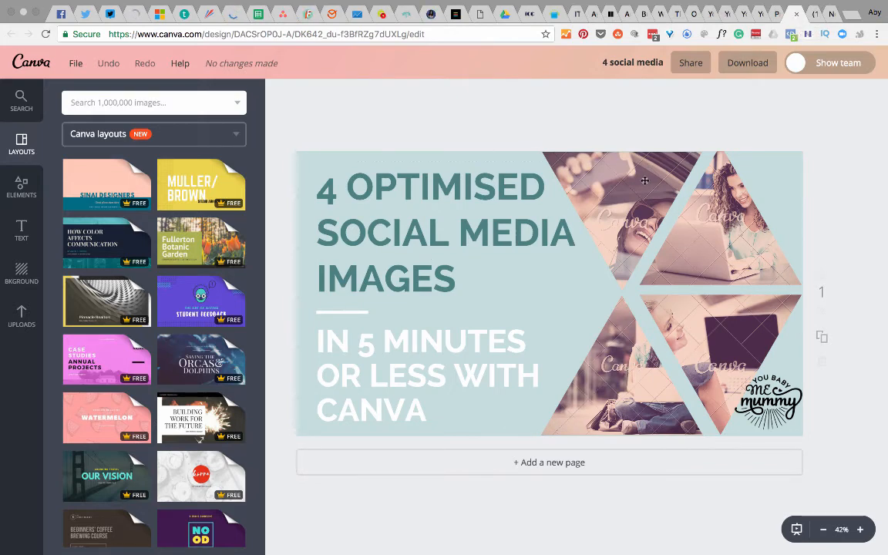
{"action": "mouse_move", "coordinate": [641, 228]}
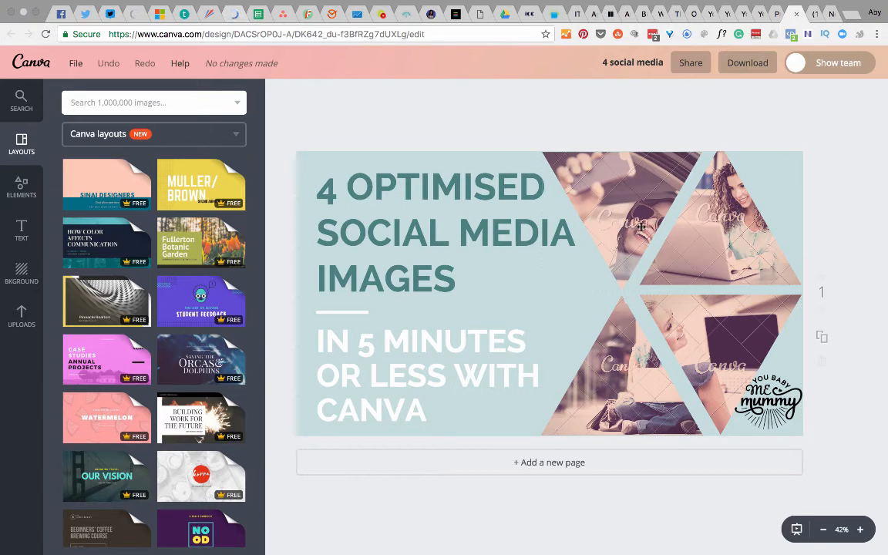
{"action": "mouse_move", "coordinate": [607, 239]}
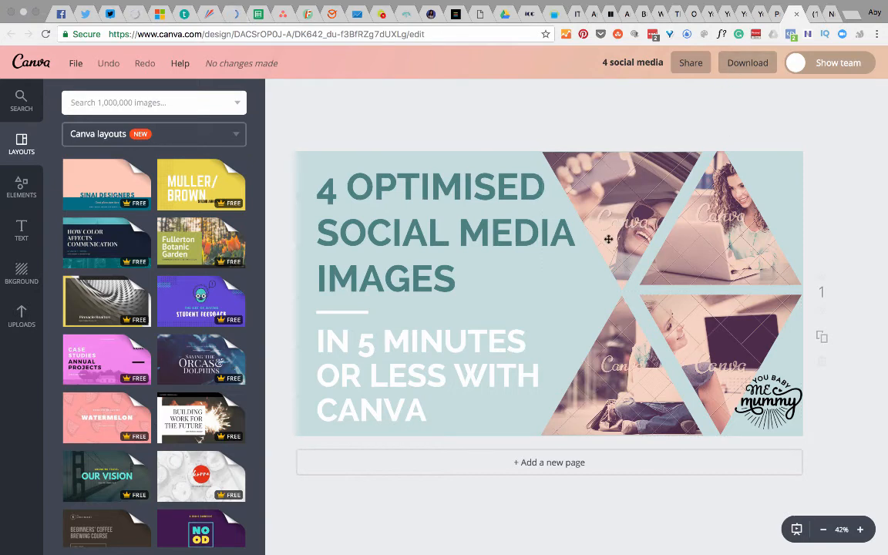
{"action": "mouse_move", "coordinate": [722, 153]}
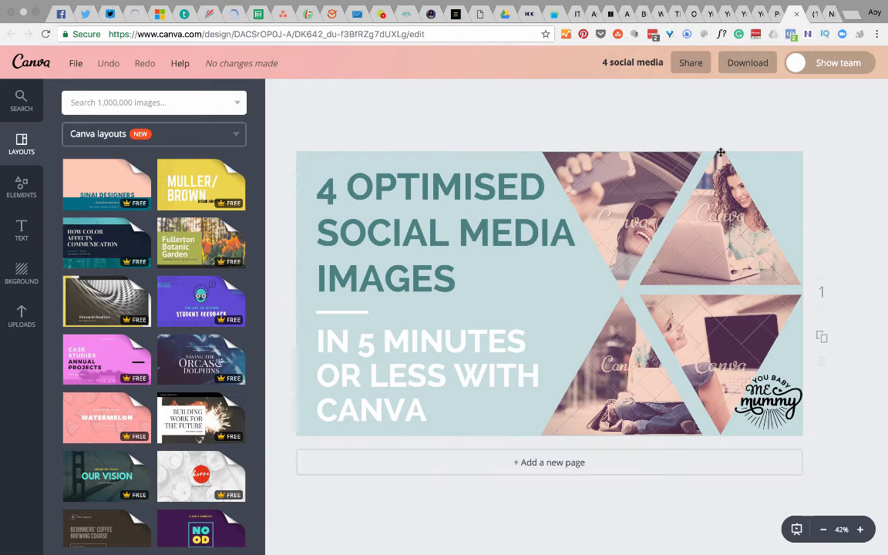
{"action": "mouse_move", "coordinate": [538, 327]}
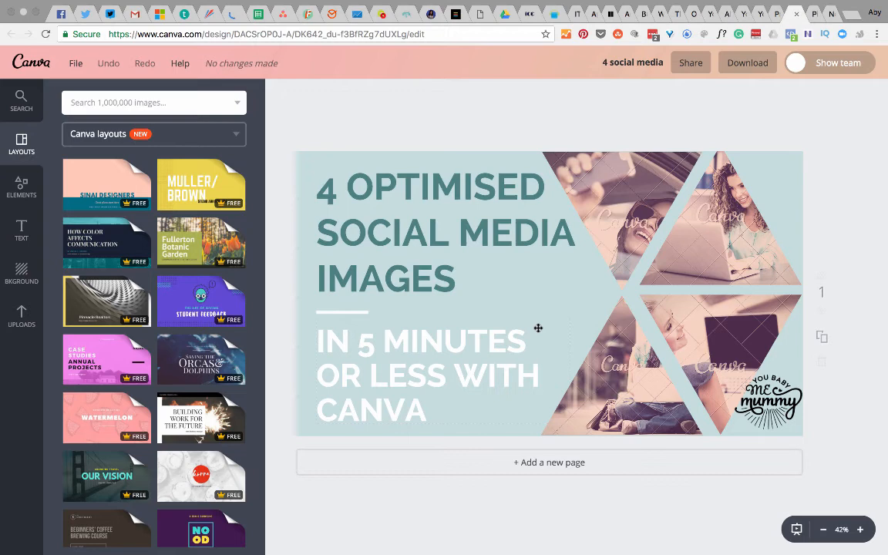
{"action": "mouse_move", "coordinate": [738, 120]}
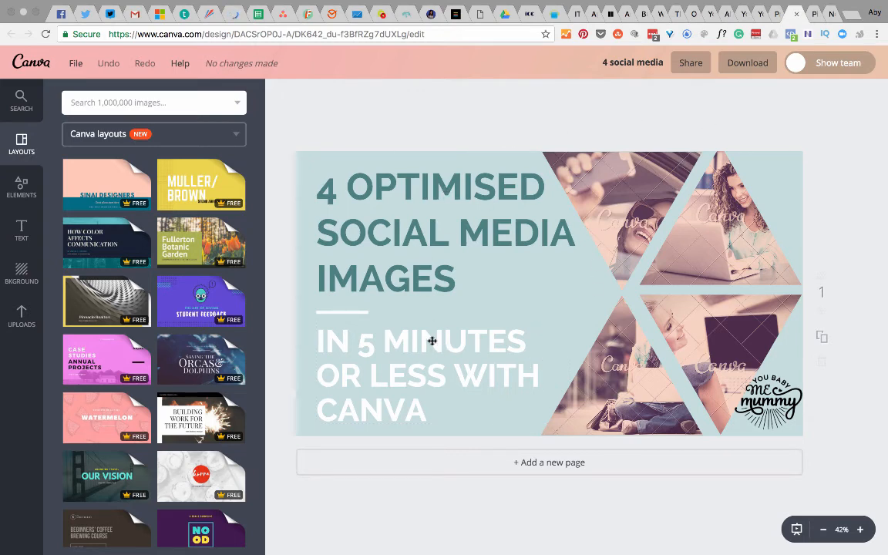
{"action": "mouse_move", "coordinate": [484, 386]}
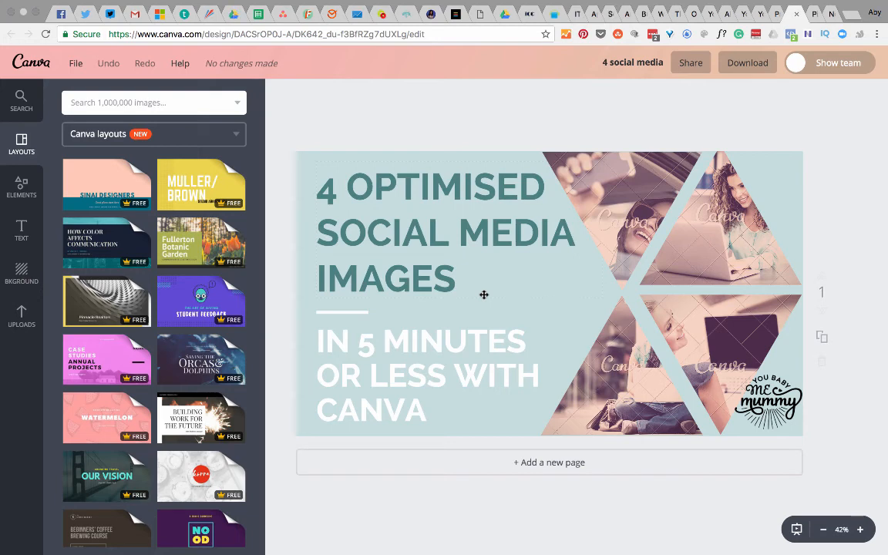
{"action": "mouse_move", "coordinate": [483, 292]}
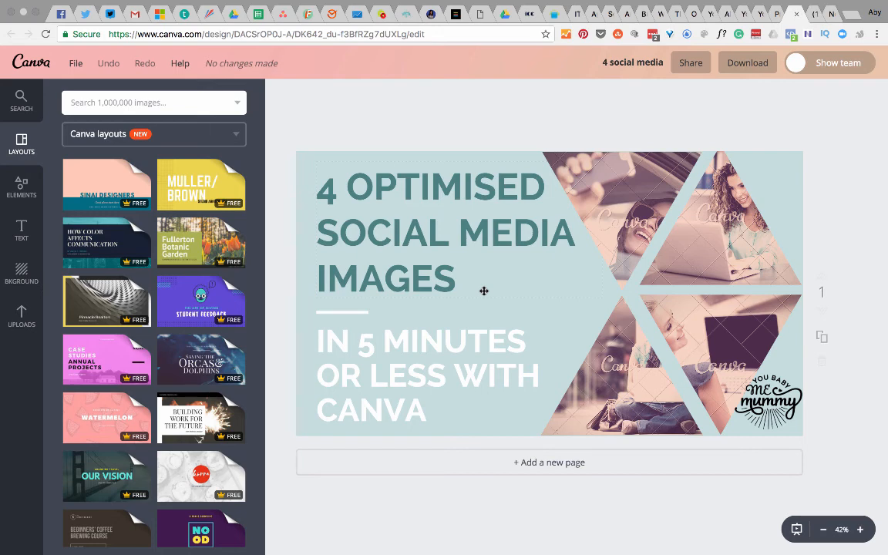
{"action": "mouse_move", "coordinate": [542, 127]}
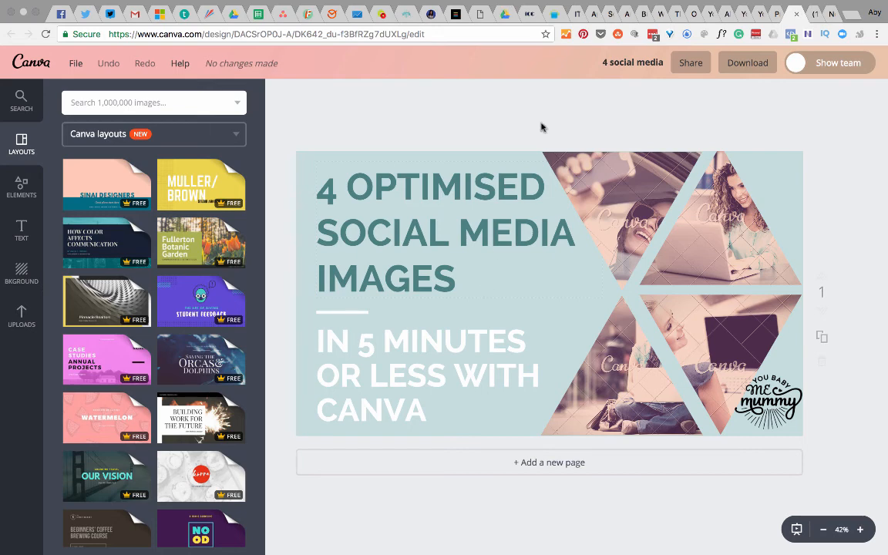